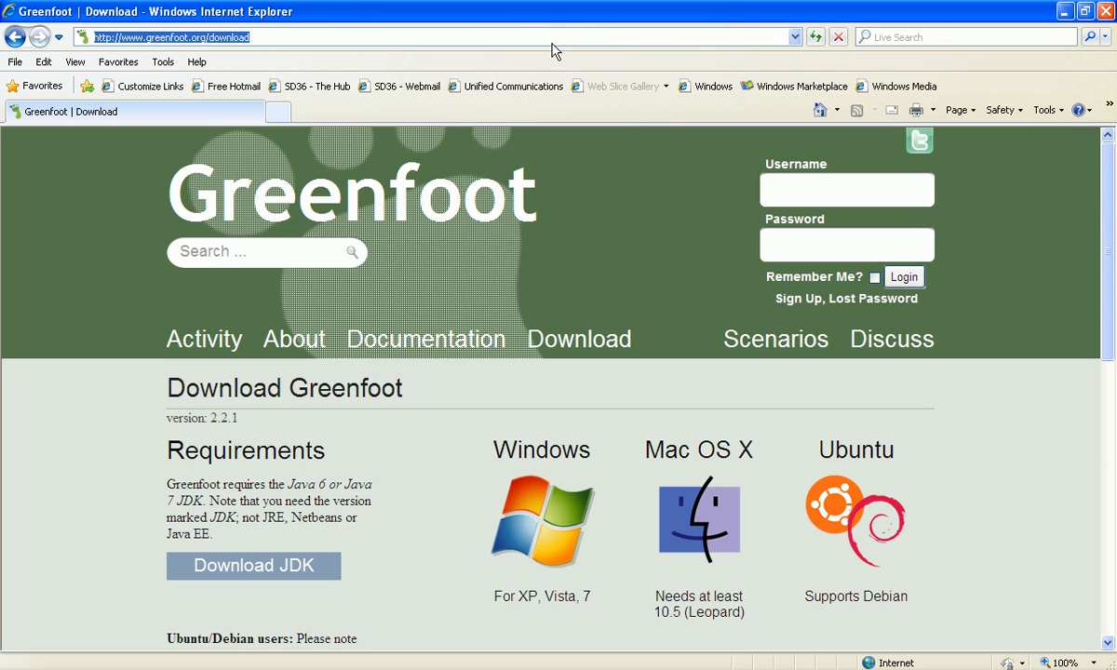
Step: Browse to C:\Program Files\Java and choose jdk1.7.0_15 as the Java JDK directory
scroll("down", 3)
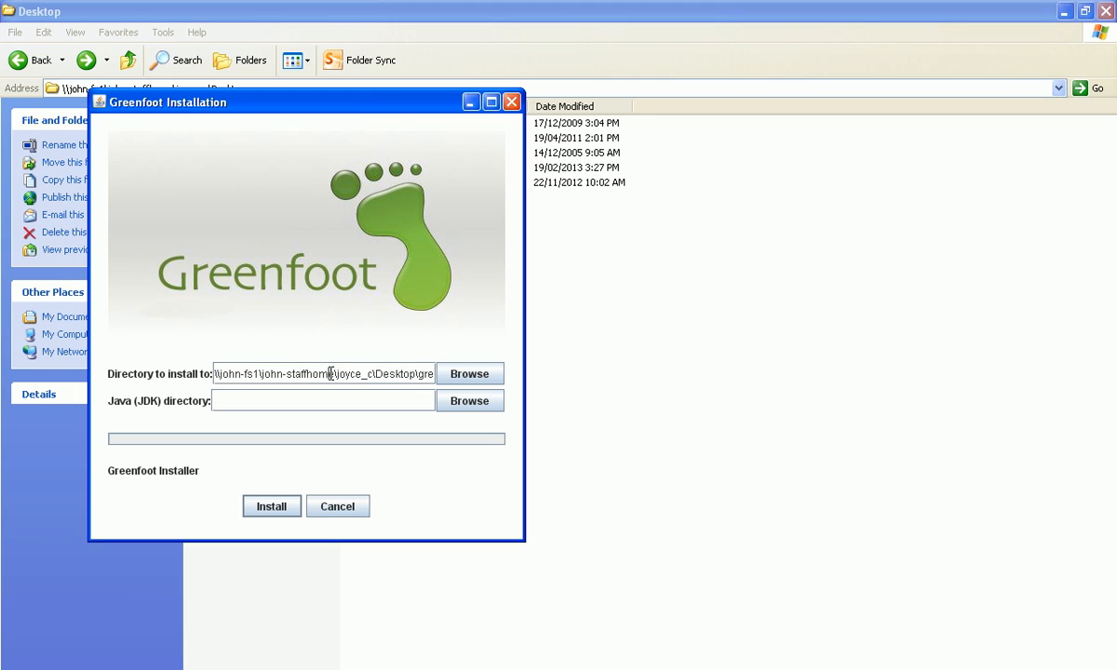
mouse_move(391, 391)
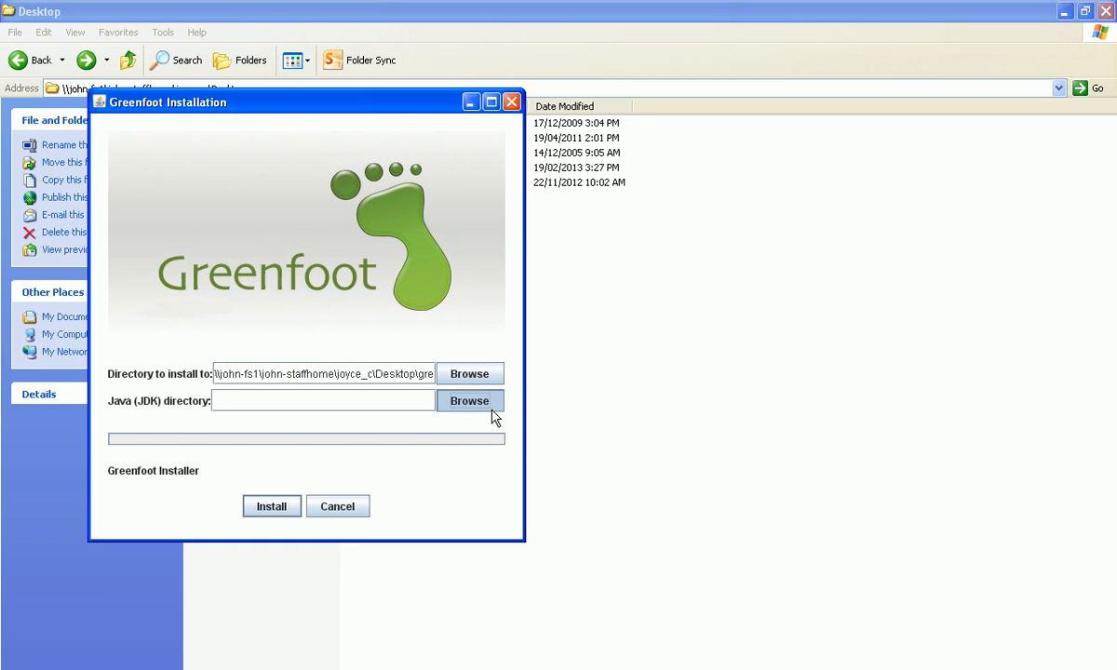
left_click(469, 400)
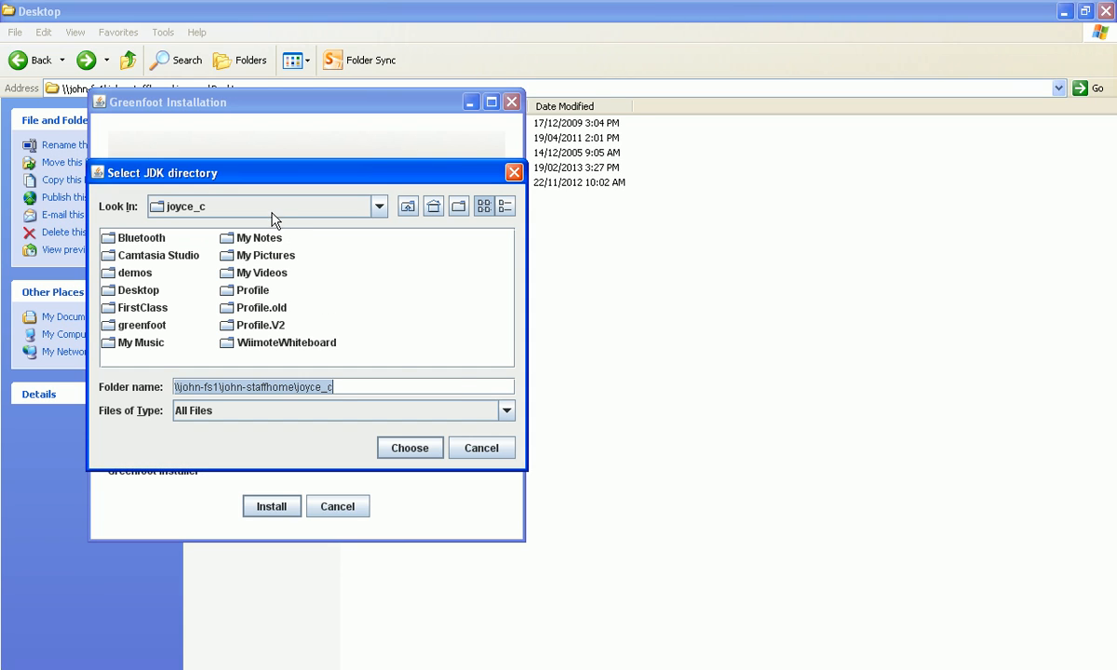
left_click(378, 206)
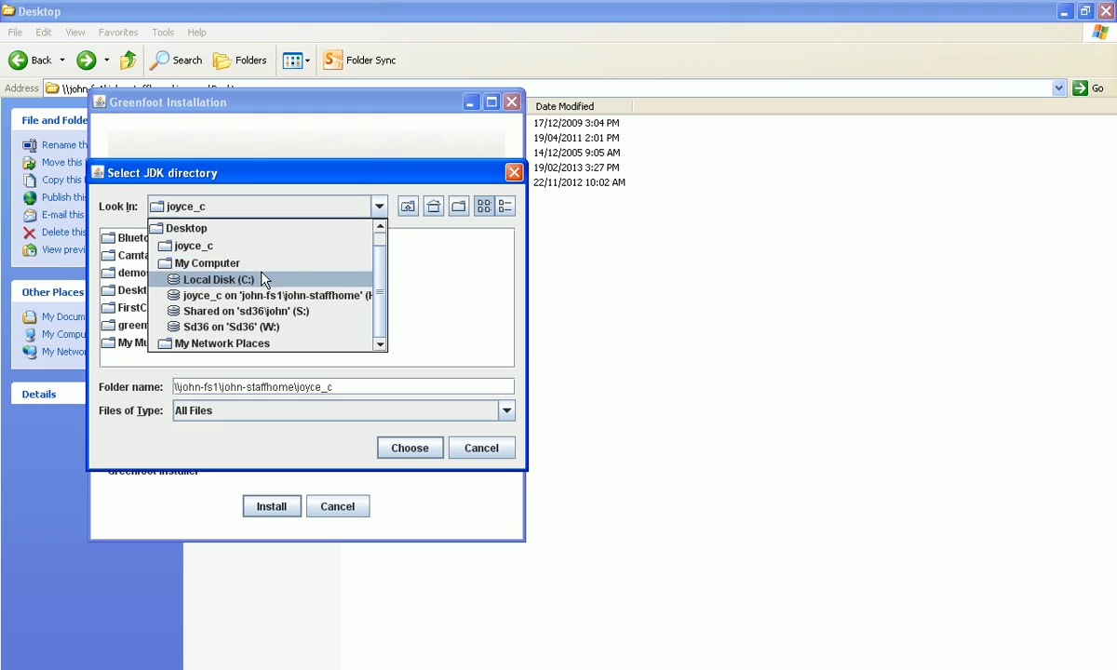
left_click(218, 279)
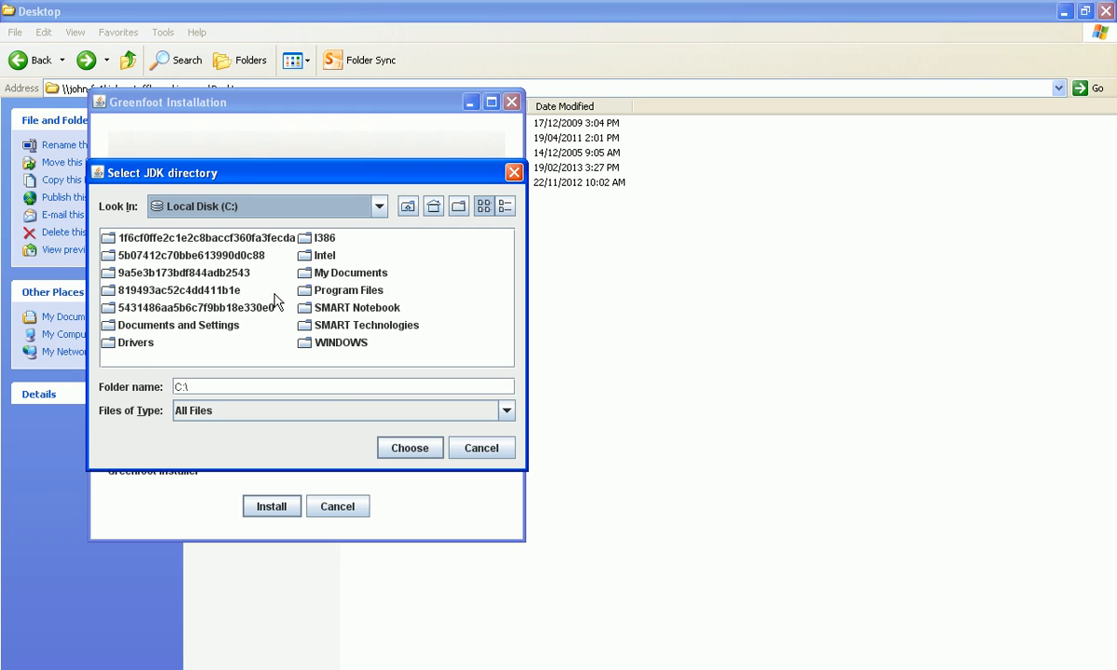
double_click(349, 290)
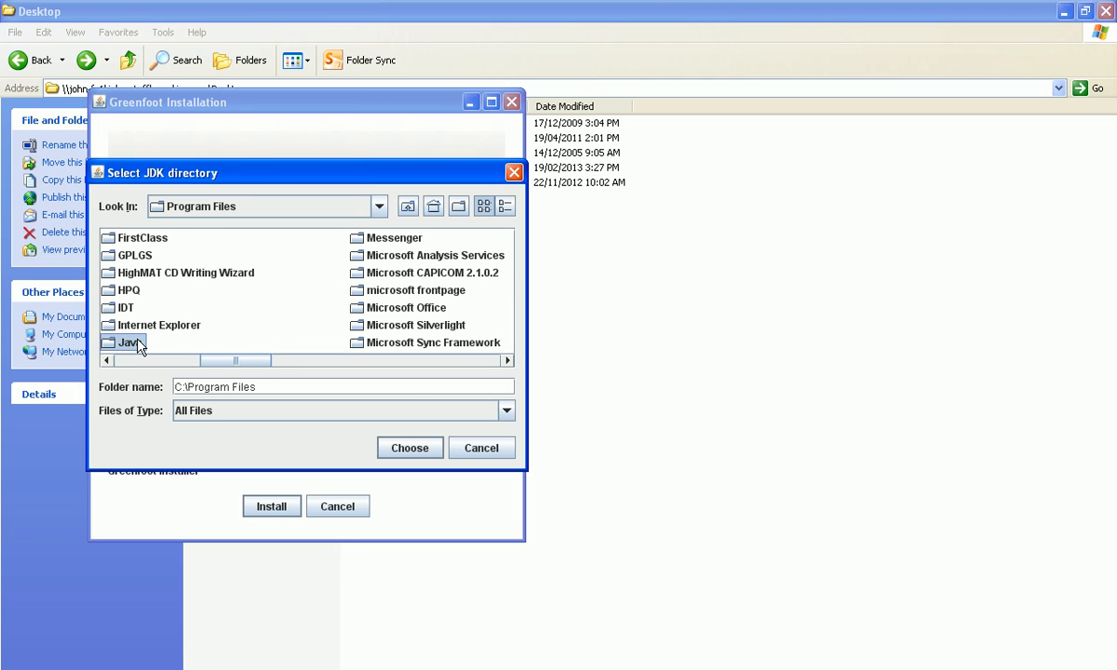
left_click(131, 342)
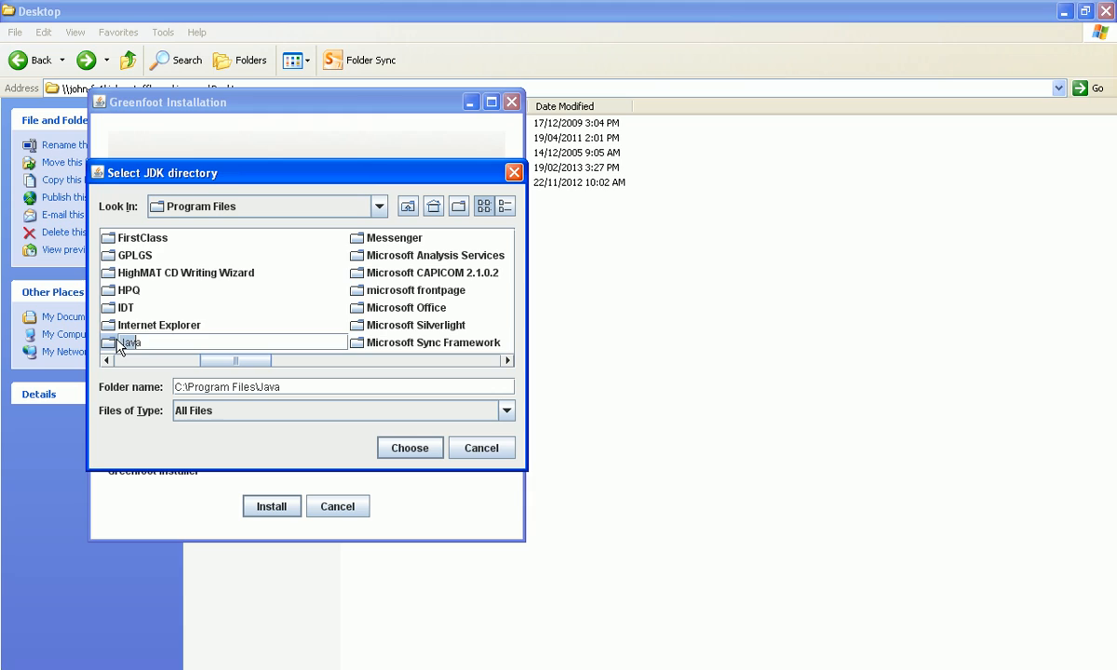
double_click(130, 342)
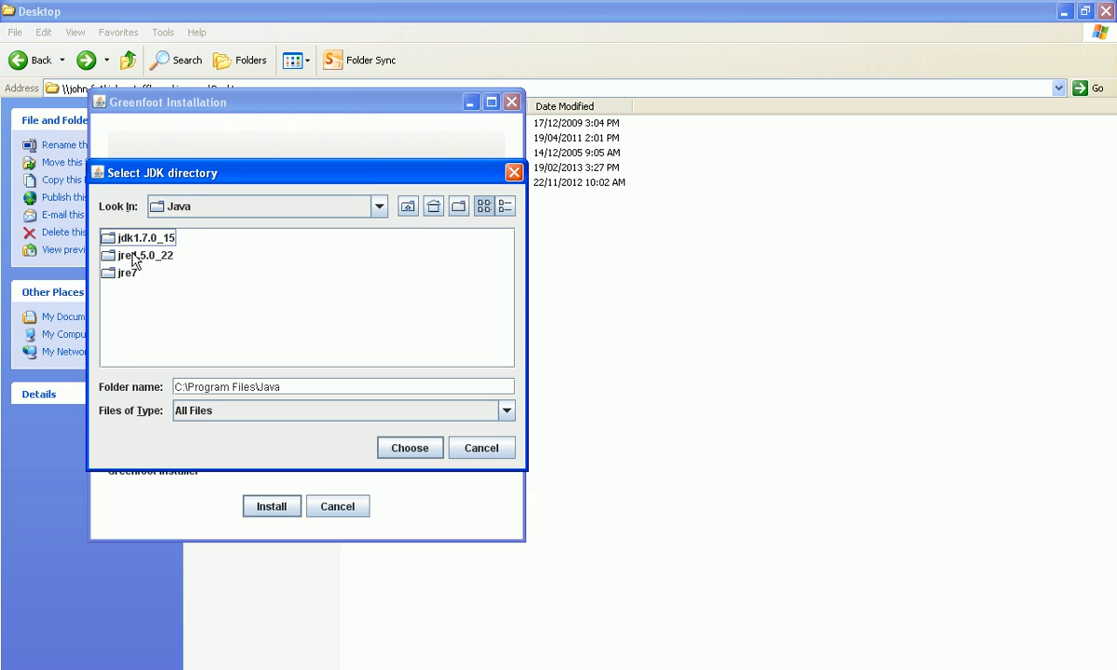
left_click(147, 238)
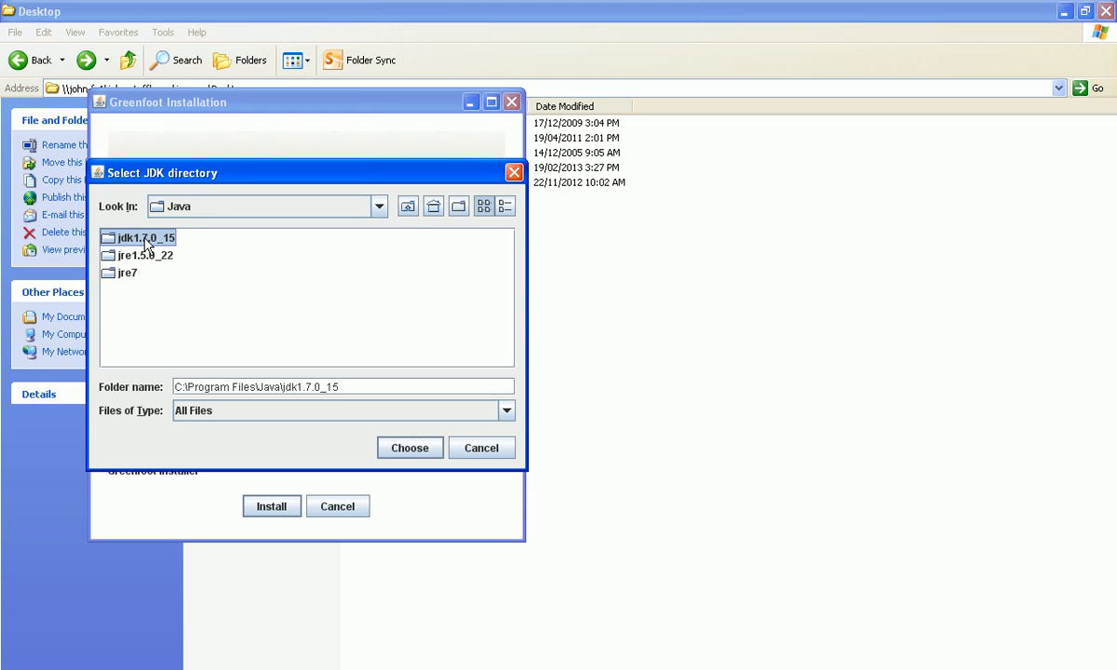
mouse_move(160, 241)
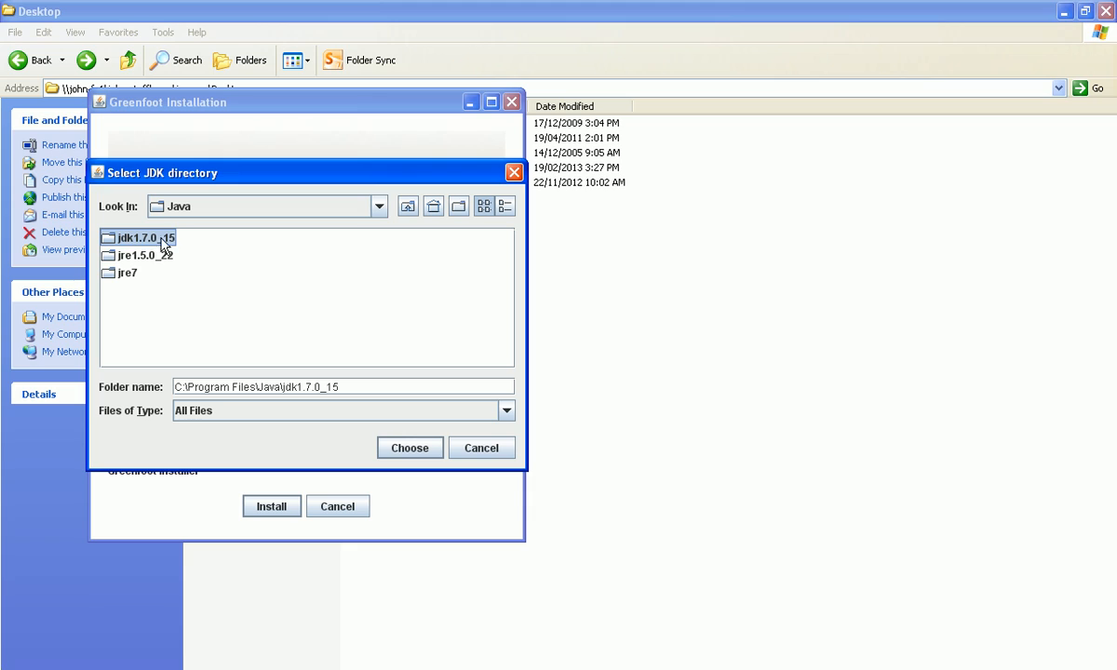
mouse_move(128, 248)
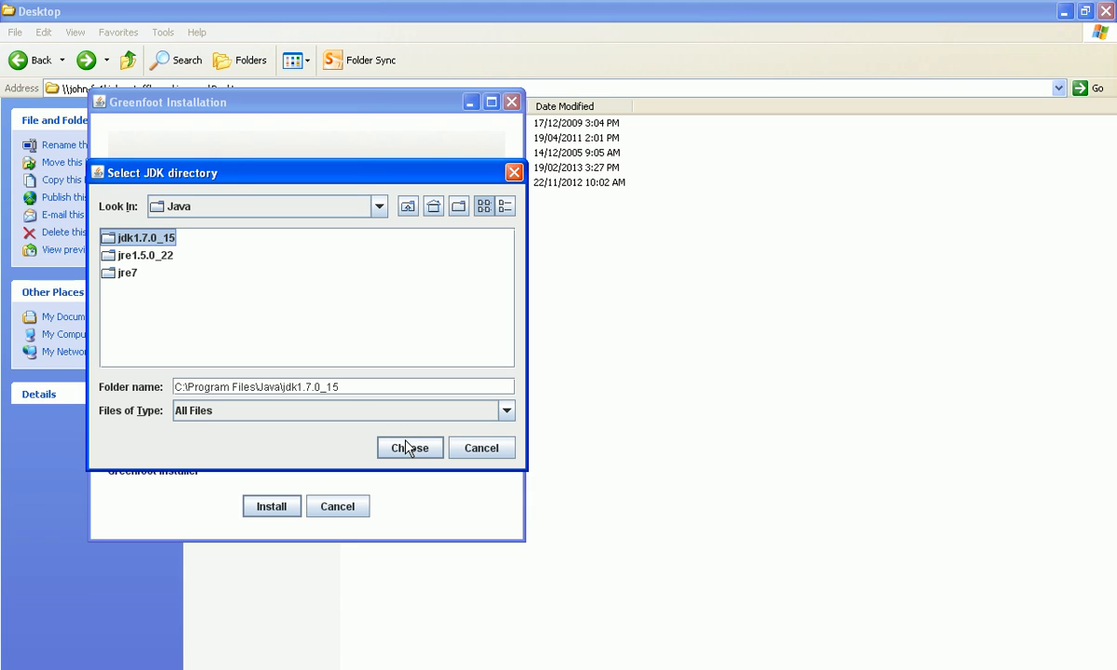
left_click(409, 448)
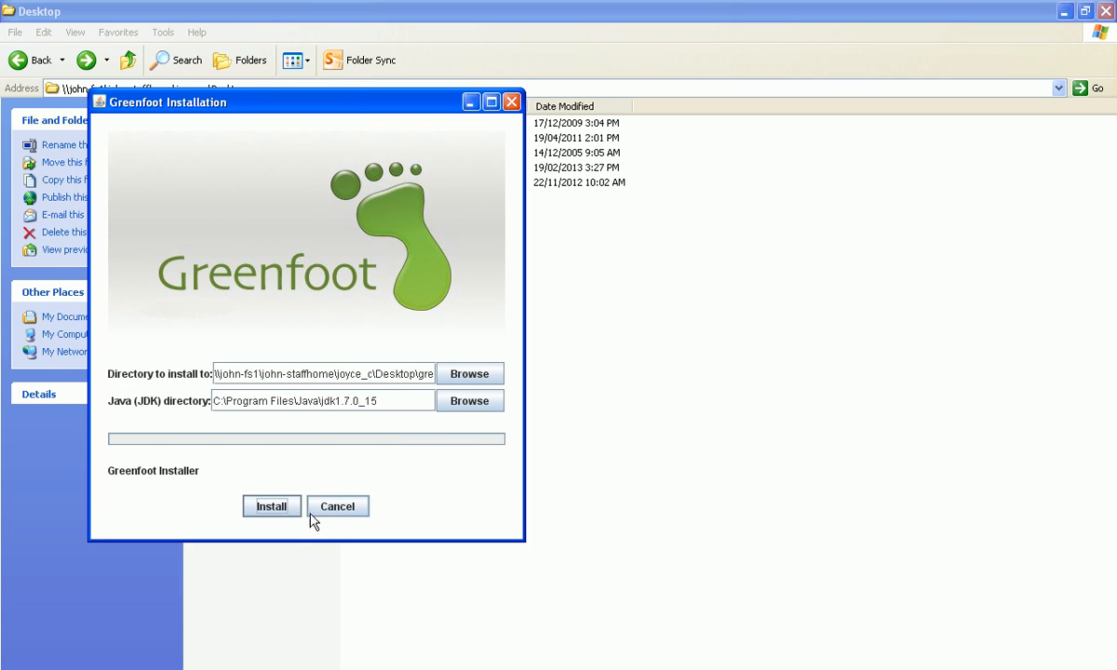
Step: Run the Greenfoot install into the Desktop greenfoot folder, then close the finished installer
left_click(271, 506)
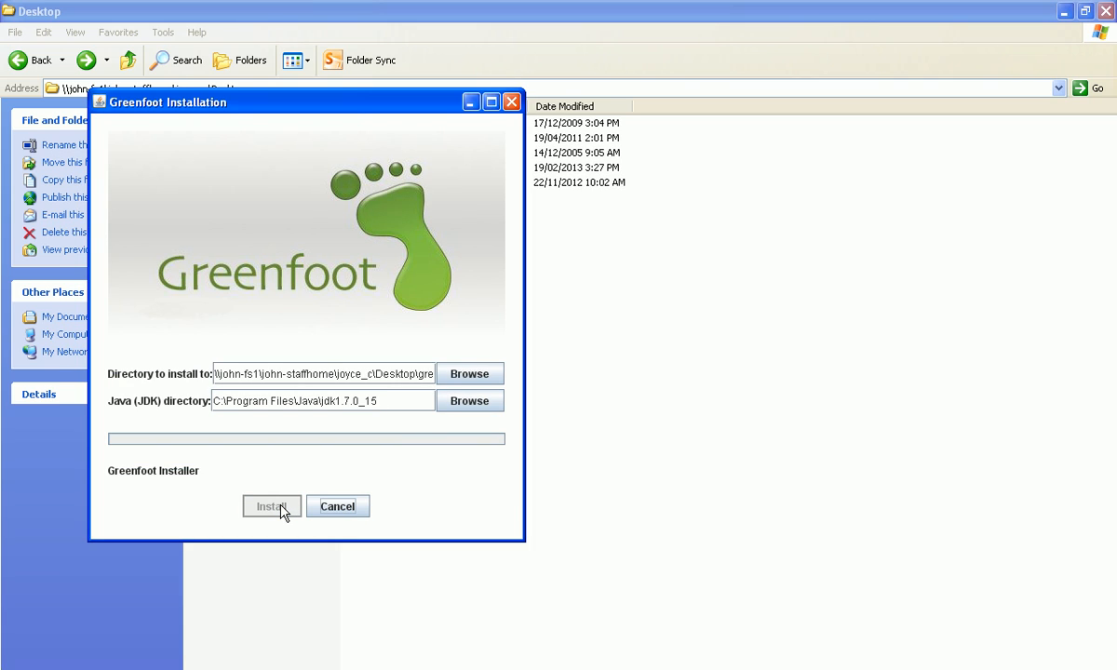
left_click(271, 506)
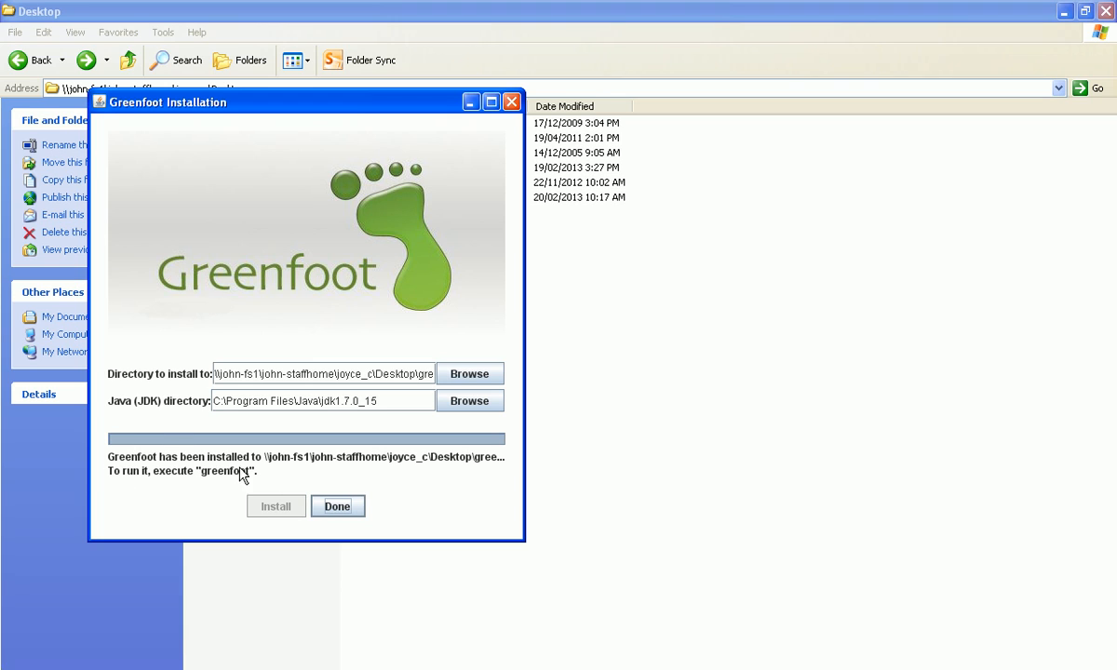
mouse_move(219, 478)
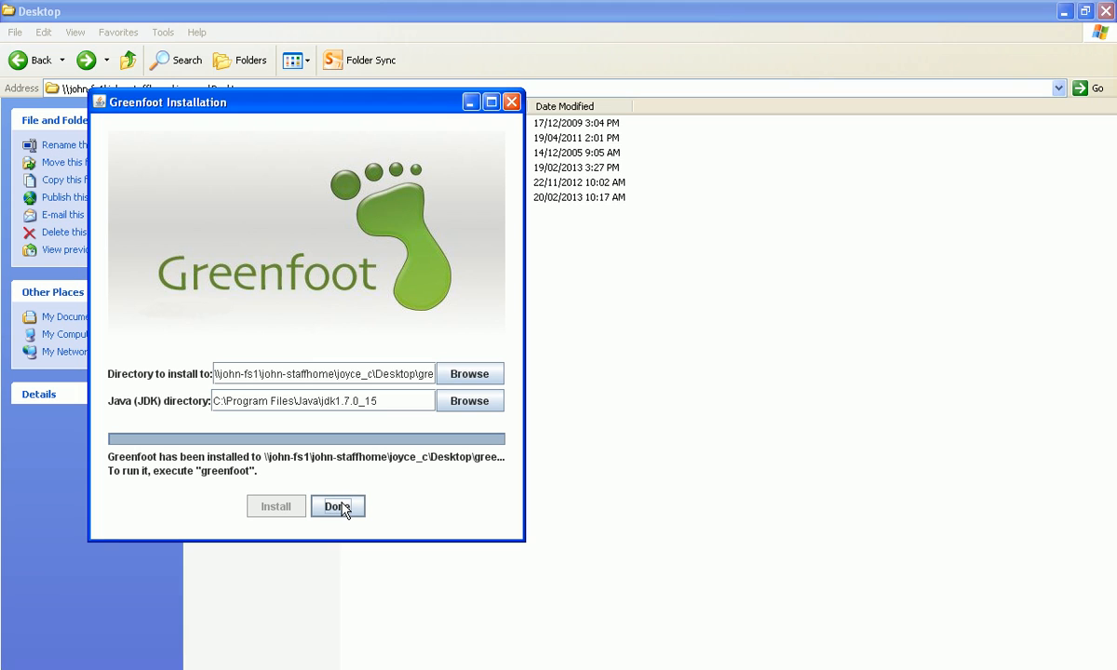
left_click(337, 507)
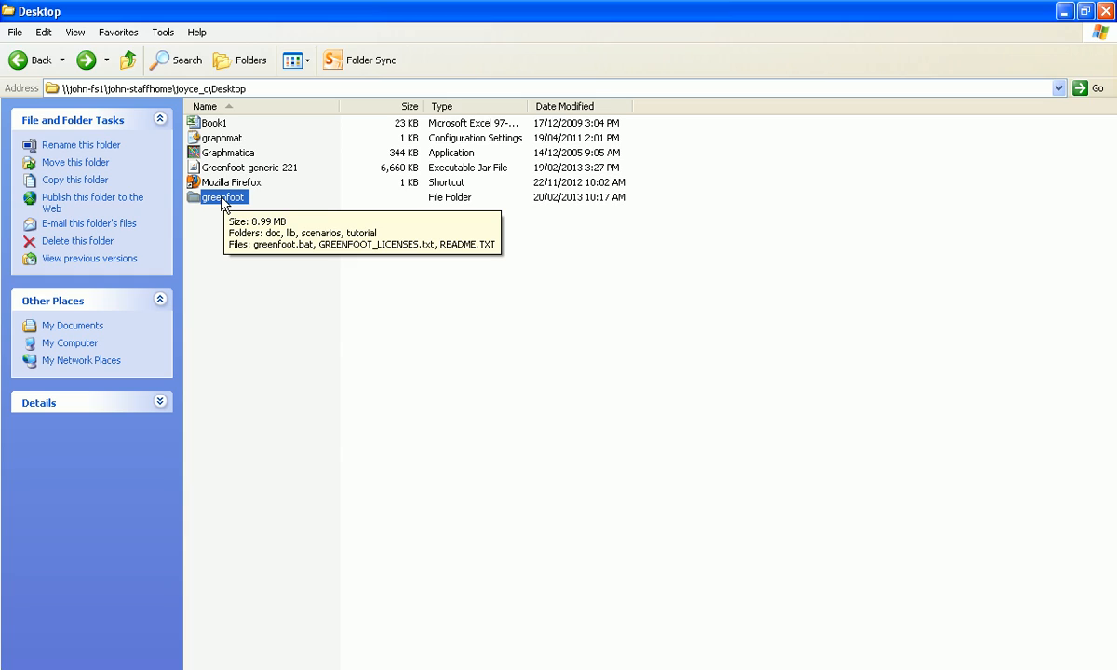
Step: Open the greenfoot folder, run greenfoot.bat, and close the failed command window
double_click(224, 196)
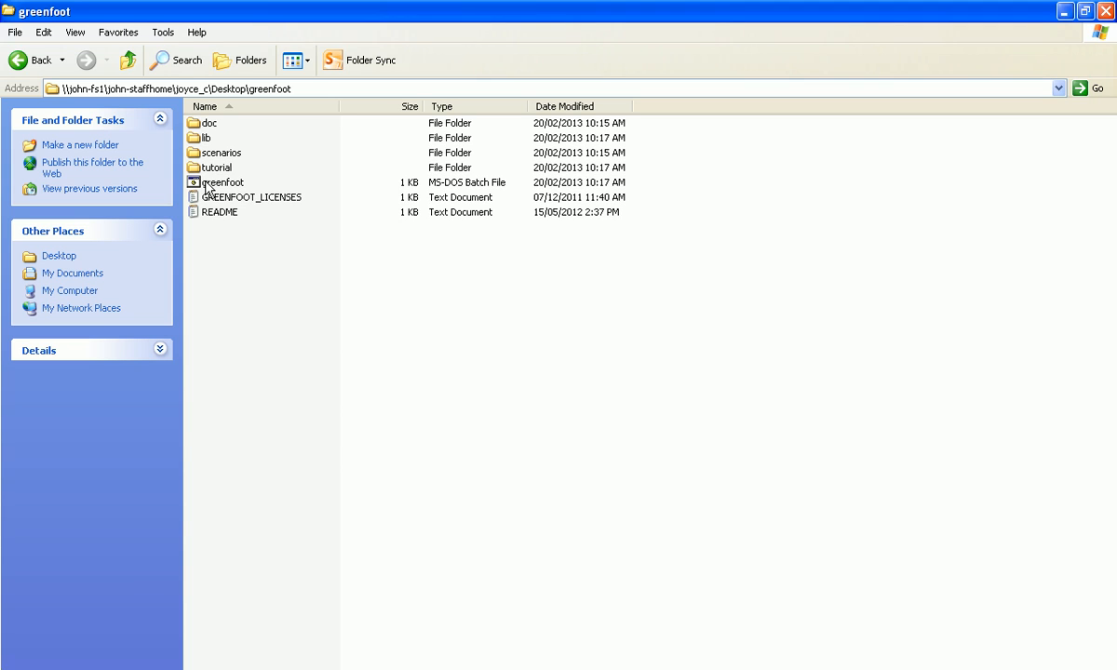
double_click(221, 182)
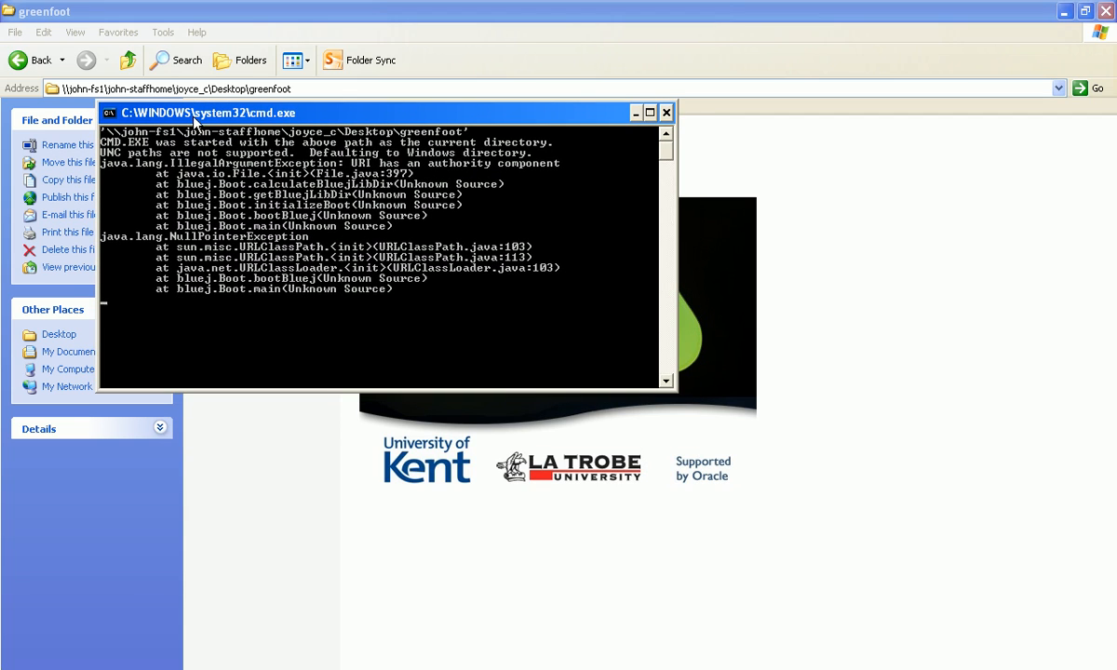
mouse_move(549, 155)
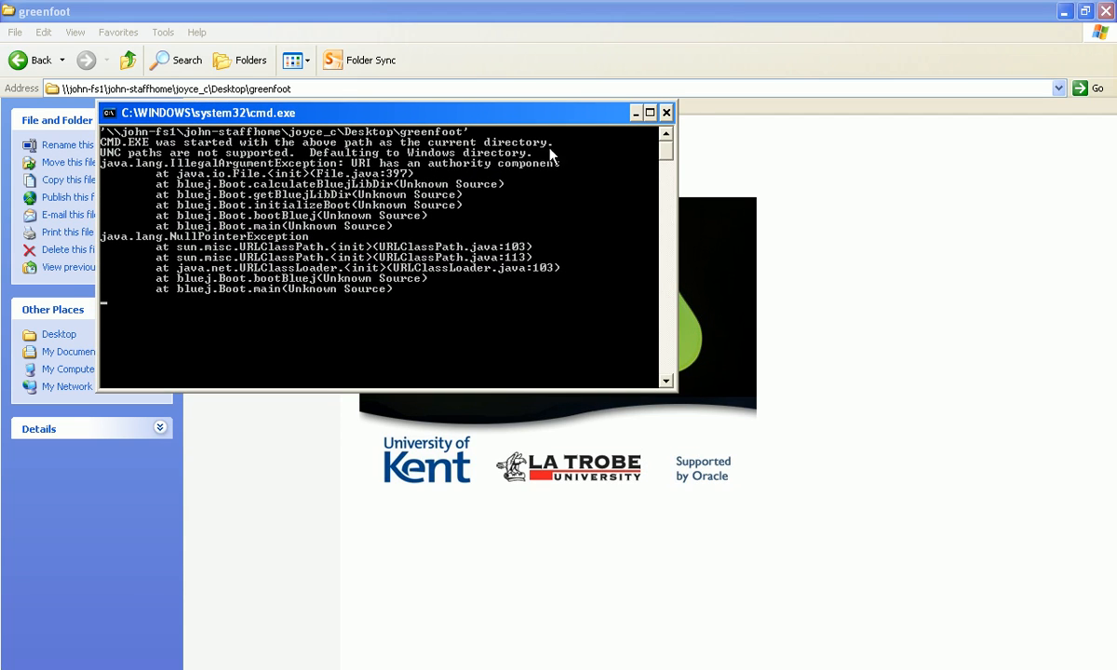
left_click(666, 112)
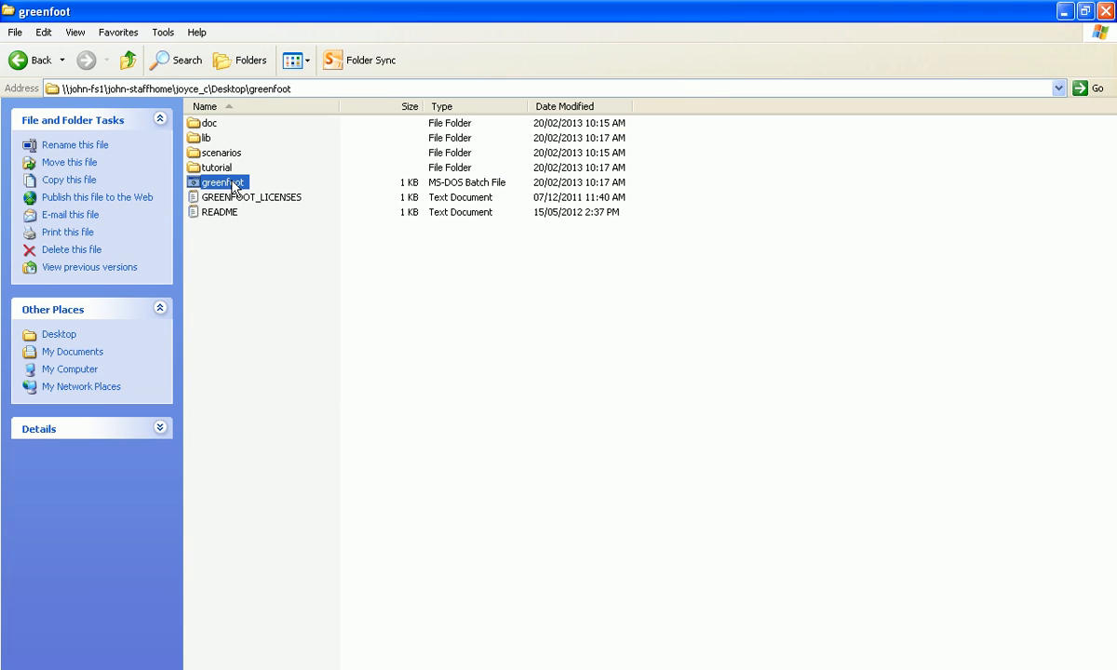
Step: Open greenfoot.bat in Notepad to view its launch script
right_click(219, 181)
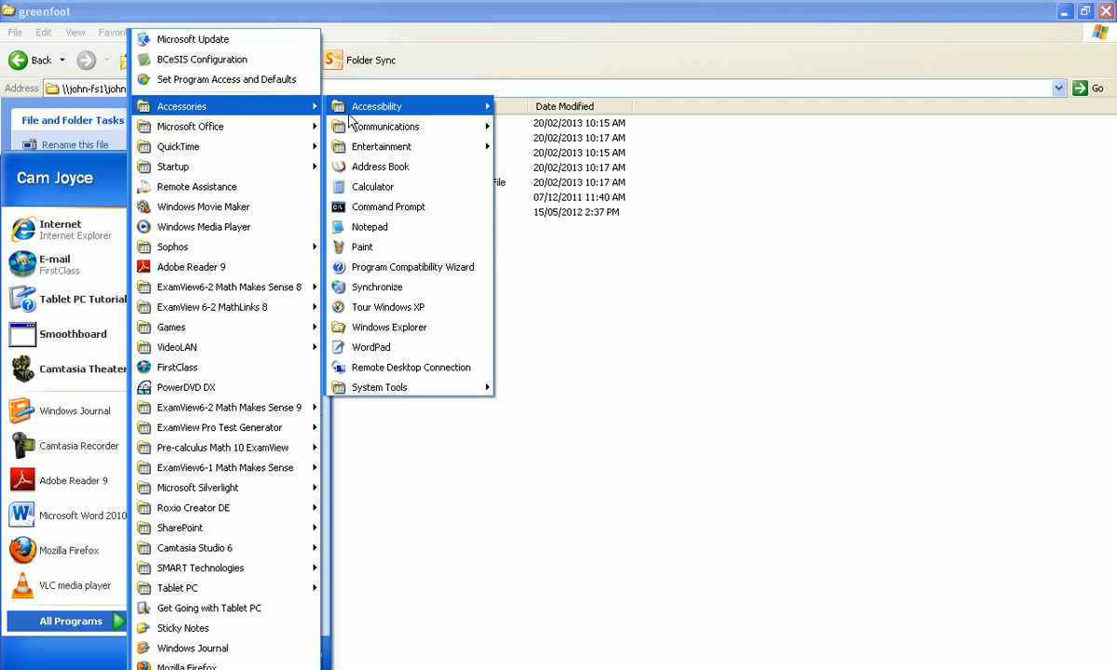
left_click(369, 226)
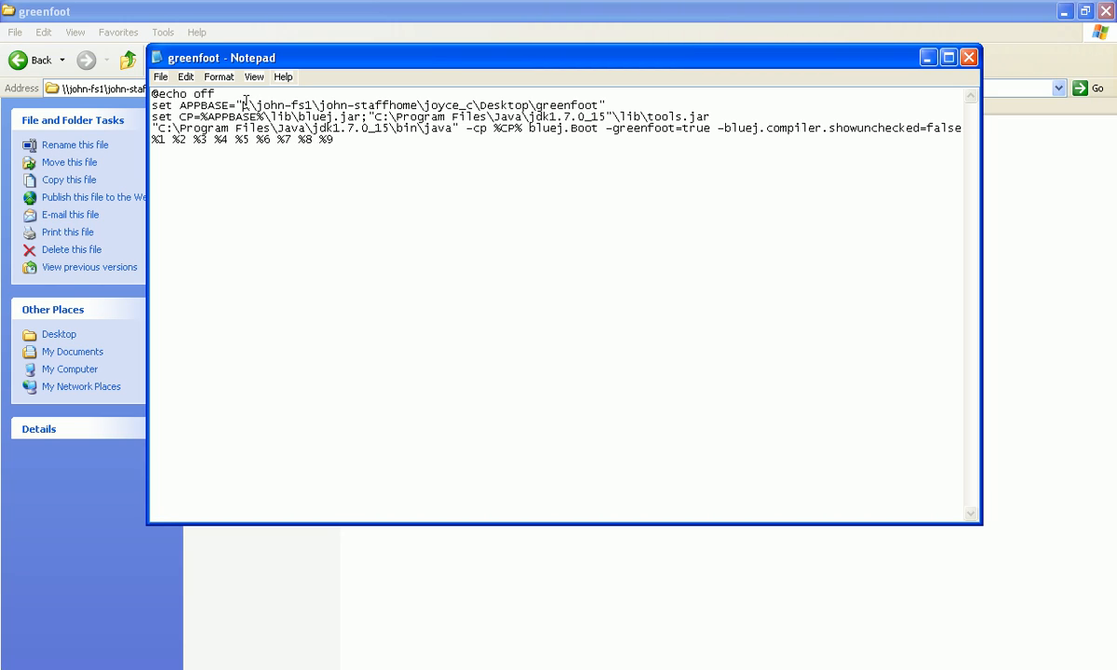
Step: Select the \\server\share portion of the APPBASE path in greenfoot.bat
left_click_drag(242, 105, 409, 105)
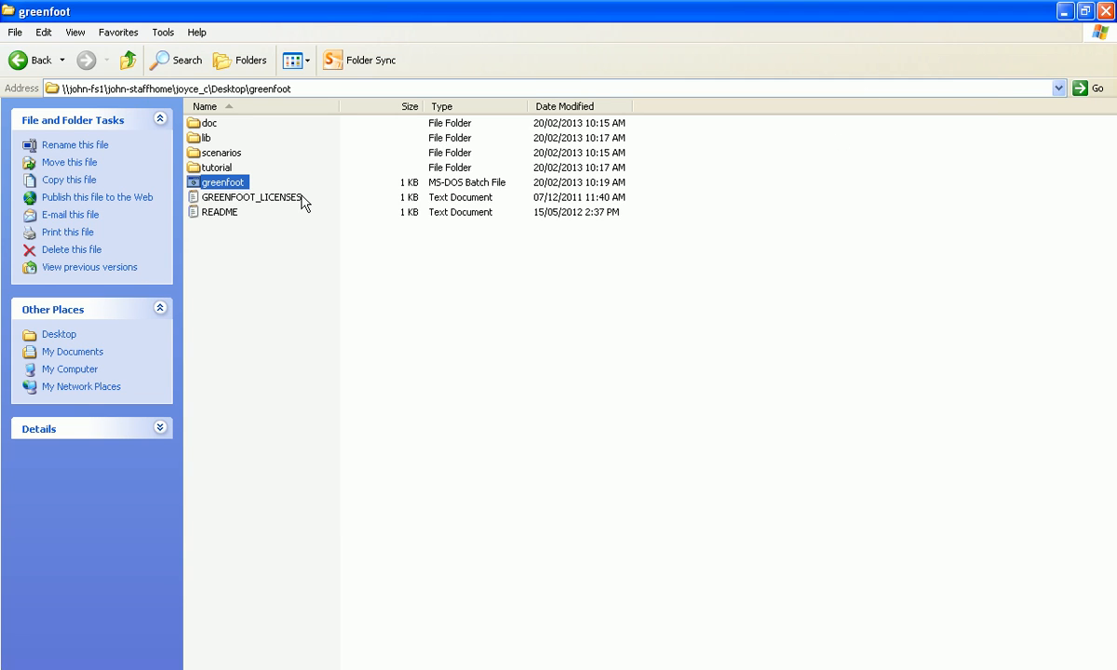
double_click(224, 181)
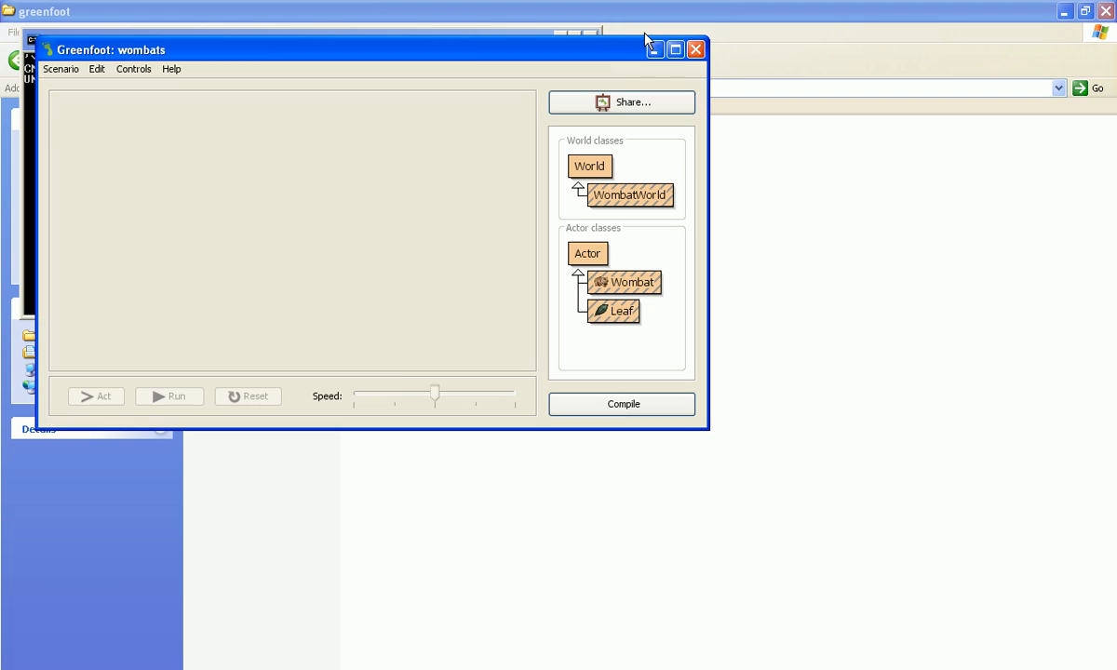
left_click_drag(437, 394, 401, 394)
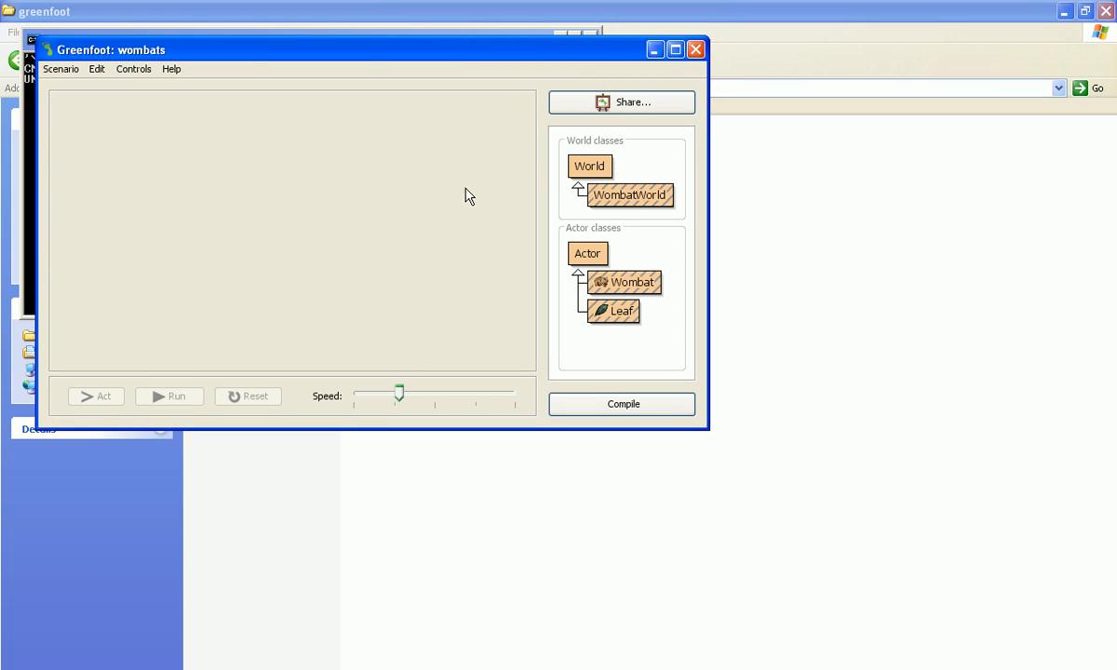
mouse_move(696, 49)
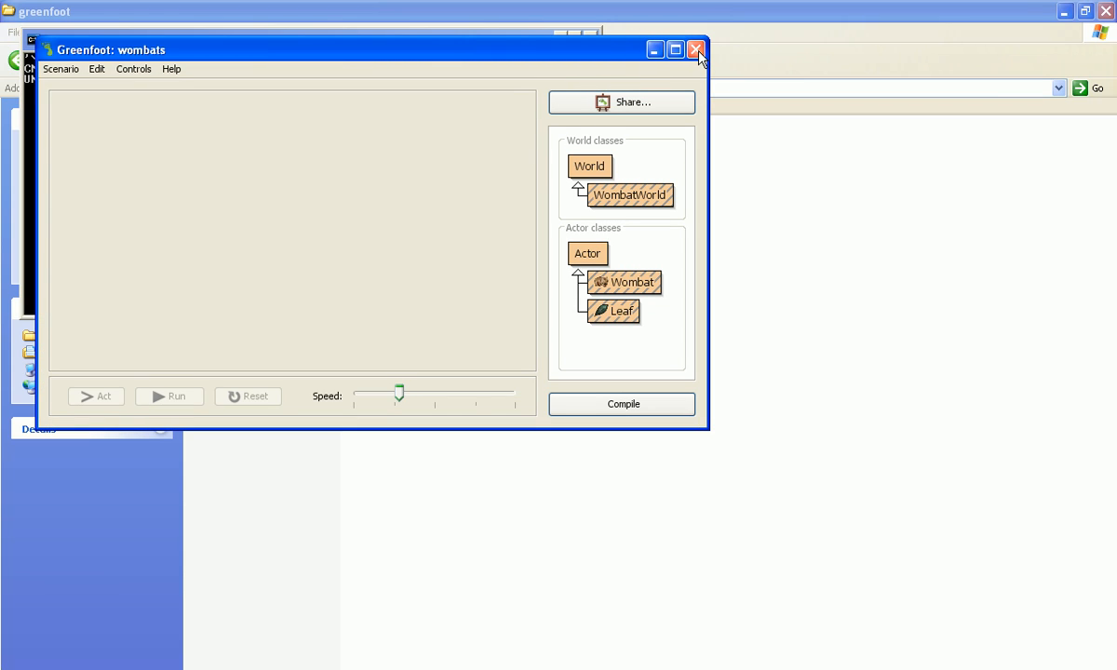
left_click(697, 49)
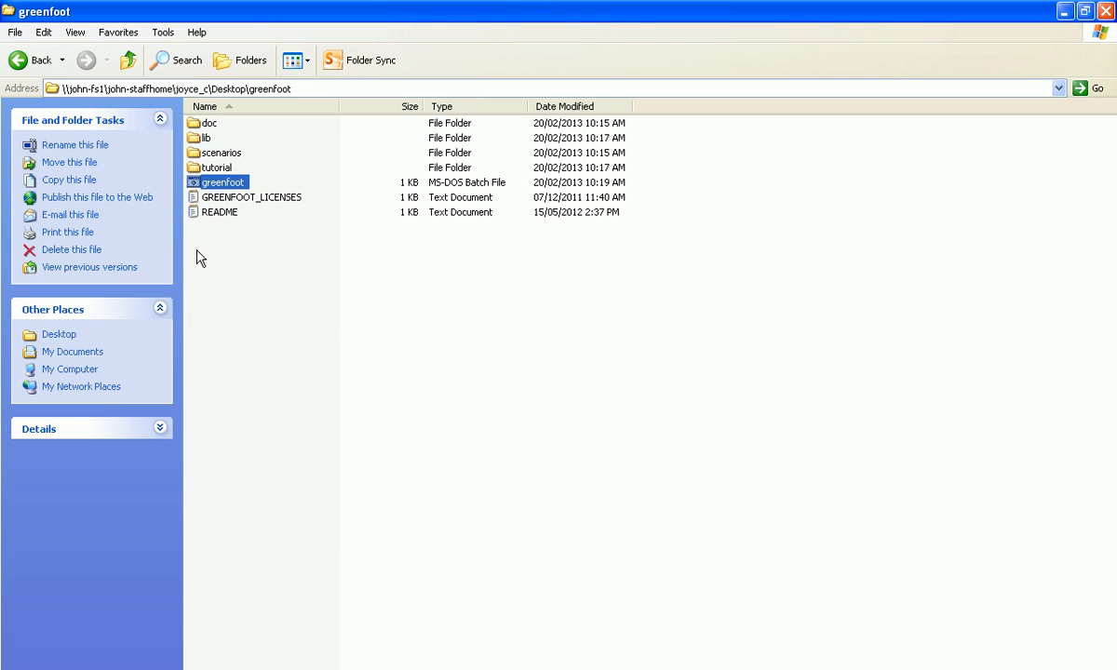
mouse_move(213, 191)
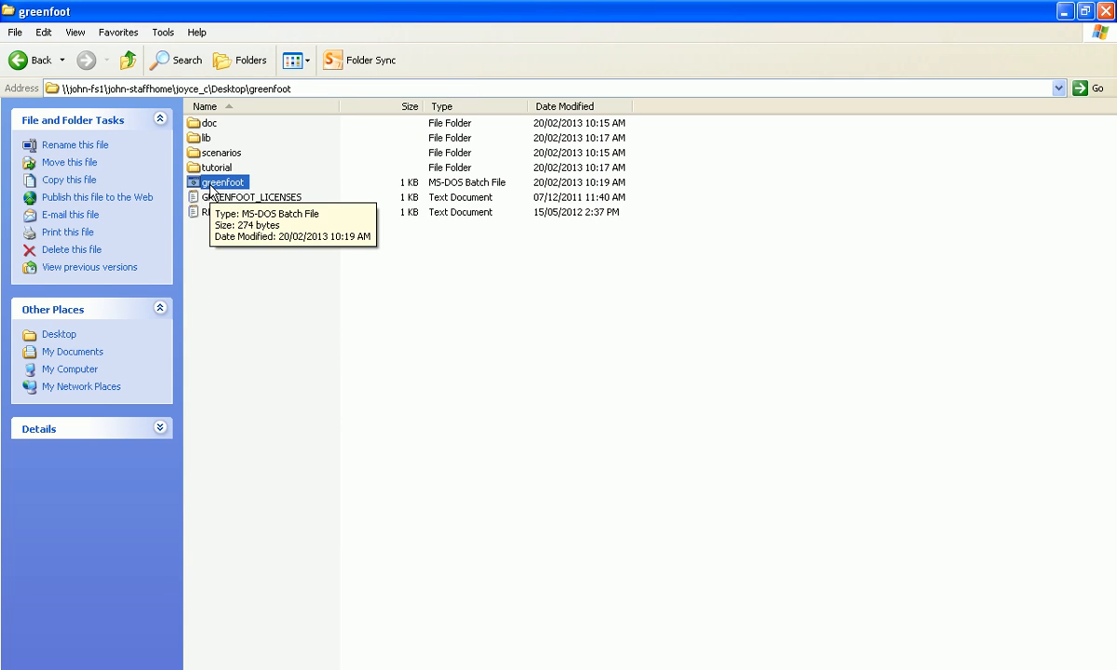